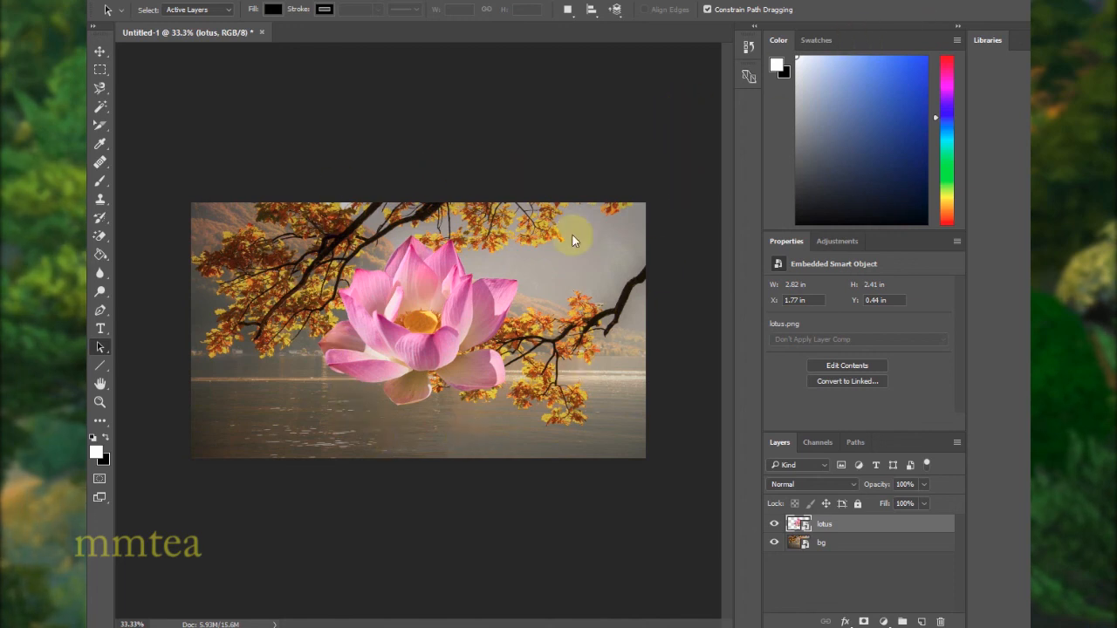
mouse_move(527, 416)
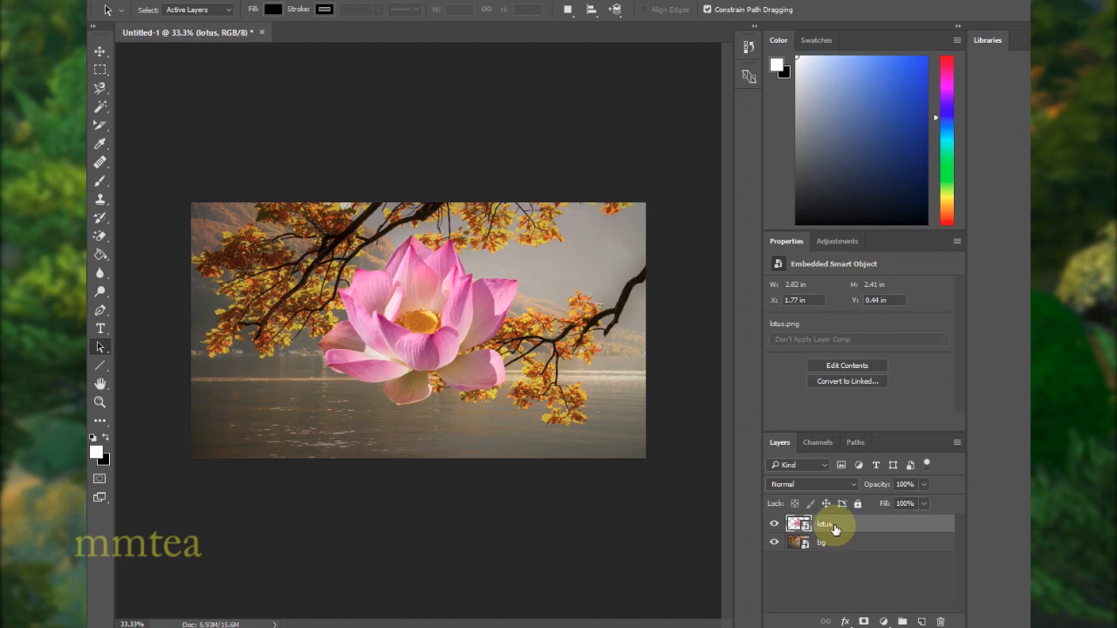
mouse_move(840, 527)
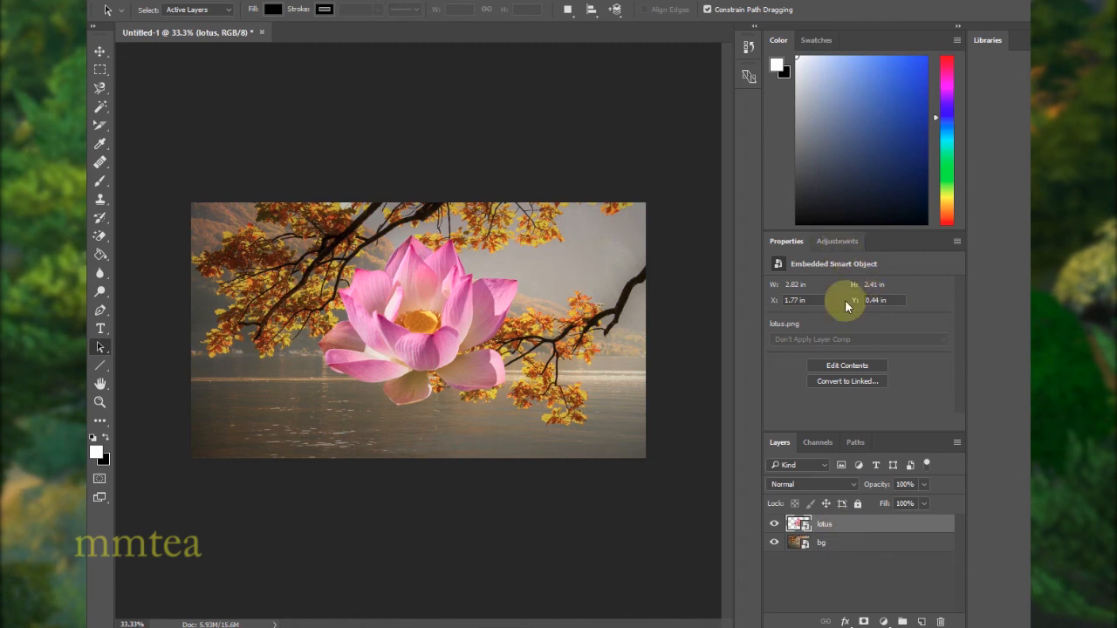
Step: Add a Hue/Saturation adjustment layer and shift its hue to +17, turning the leaves greenish
click(837, 241)
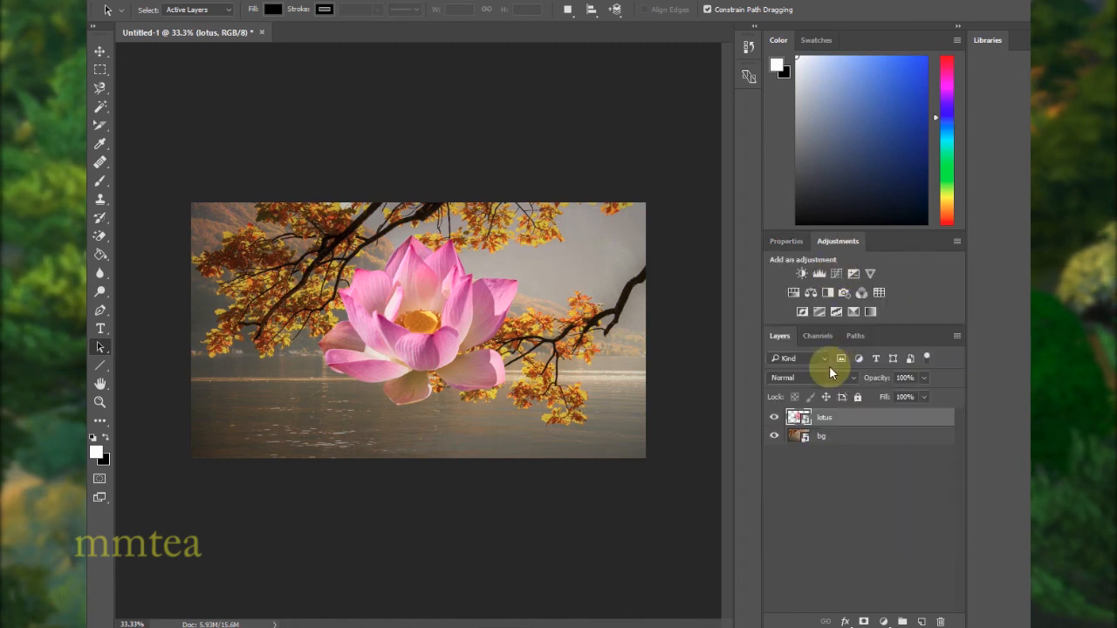
click(786, 241)
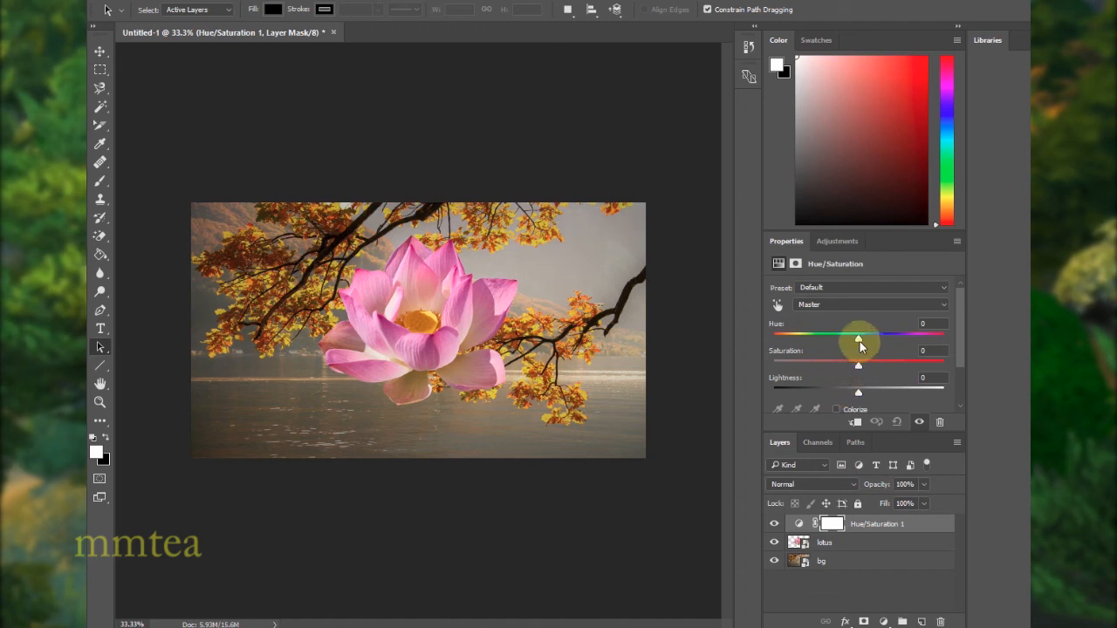
drag(858, 334, 873, 334)
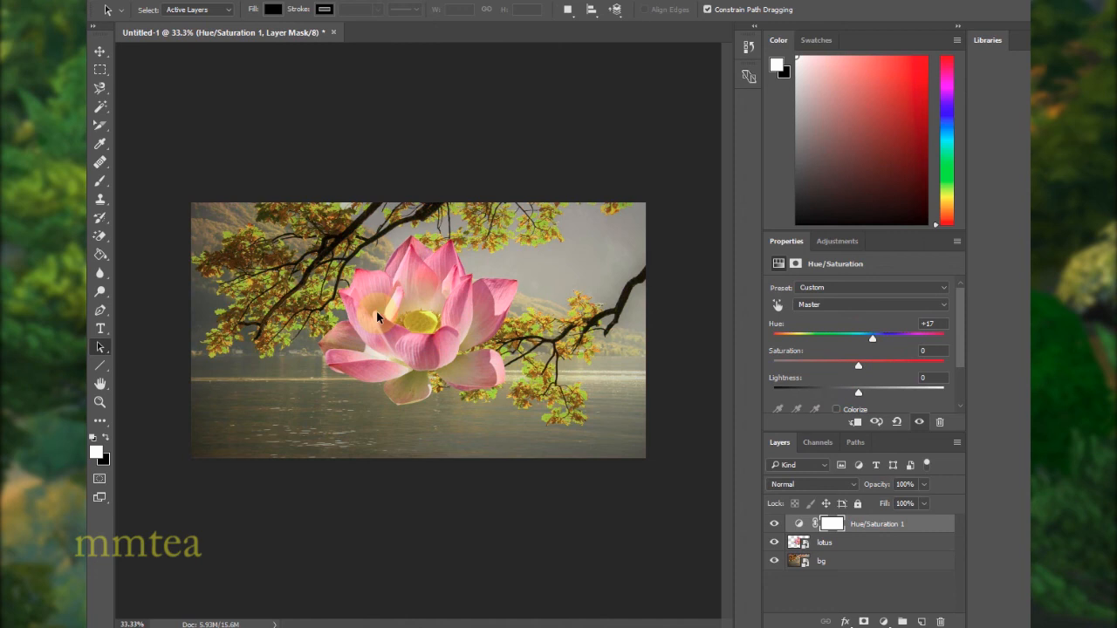
mouse_move(860, 598)
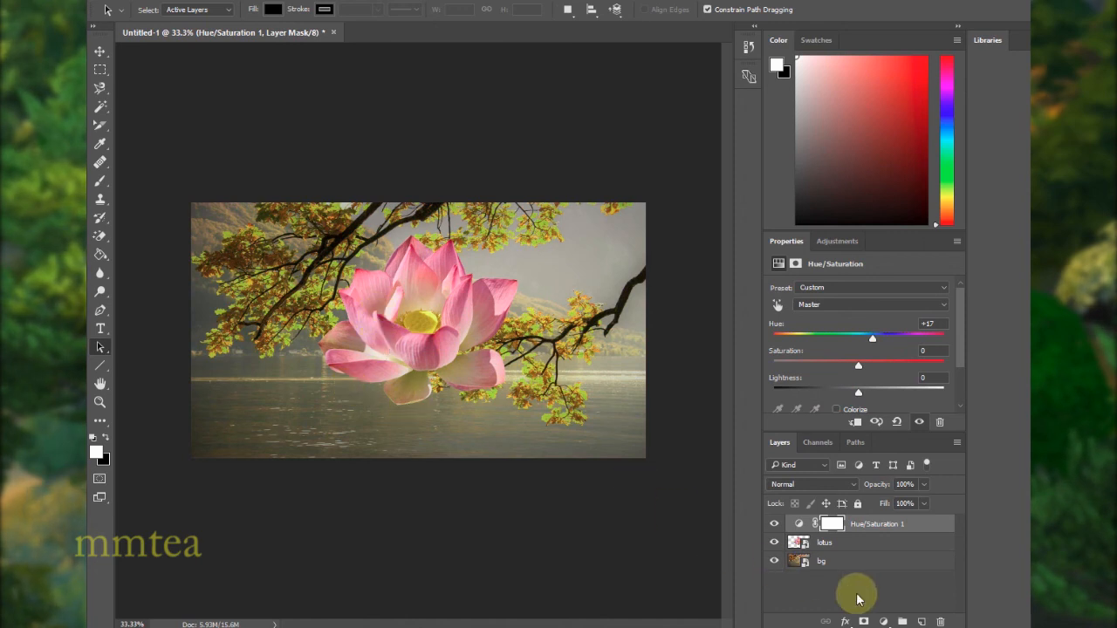
mouse_move(844, 576)
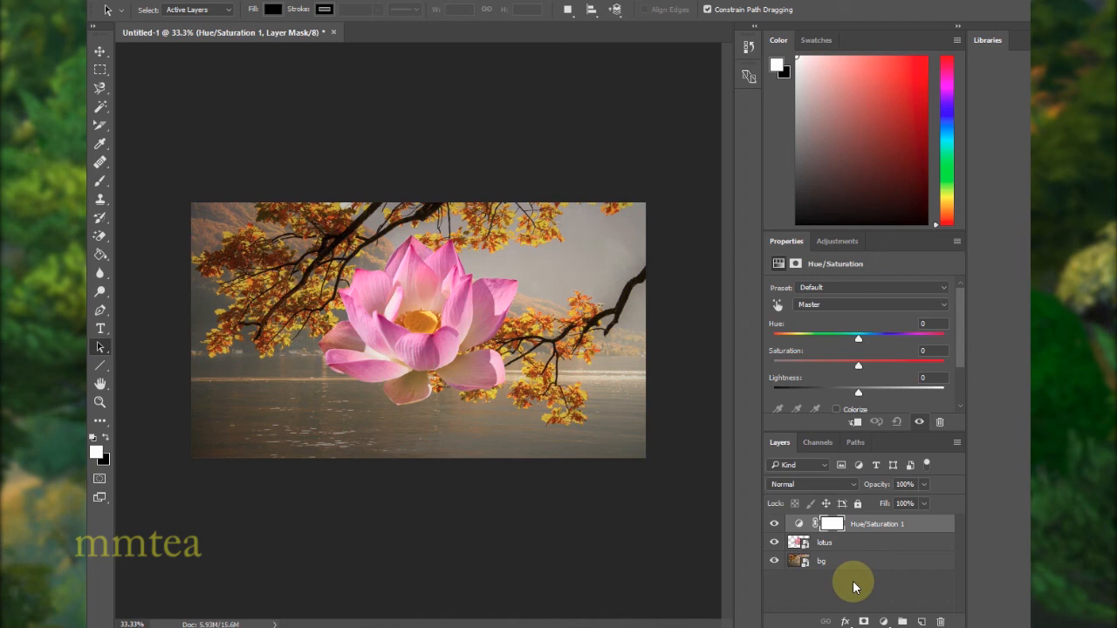
mouse_move(855, 567)
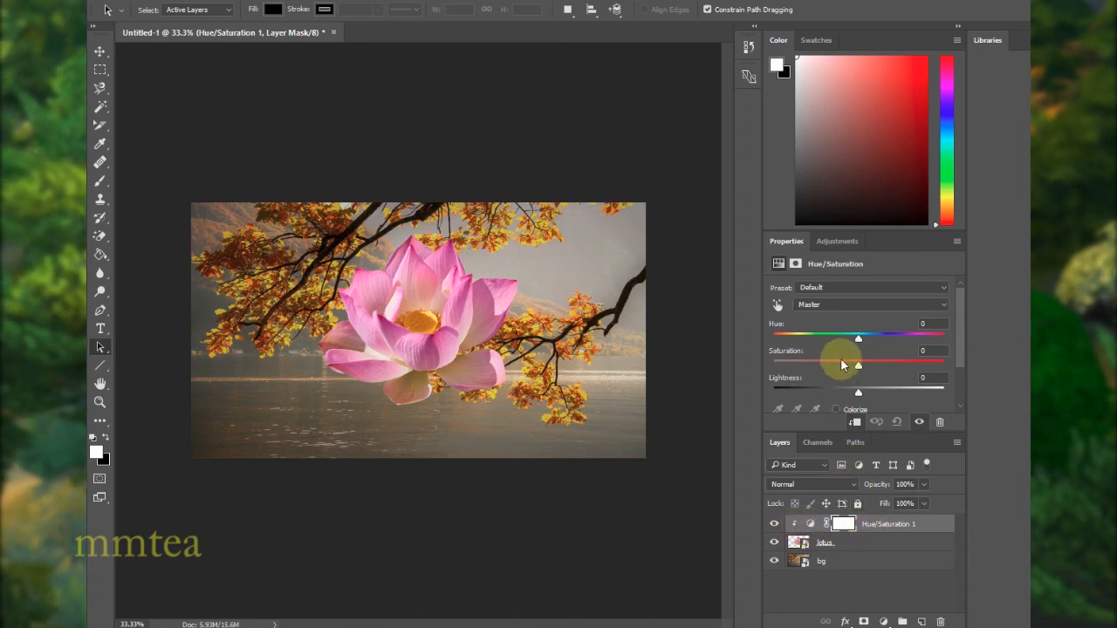
Step: Shift the hue of the clipped lotus only, fine-tuning it down to +3
drag(858, 339, 879, 339)
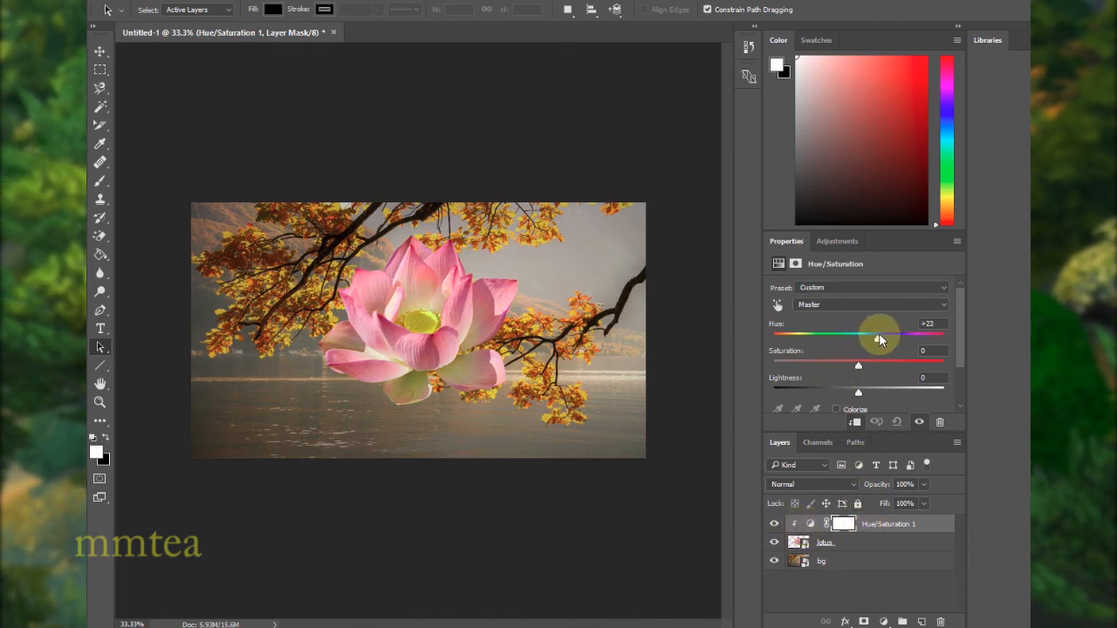
drag(880, 336, 870, 335)
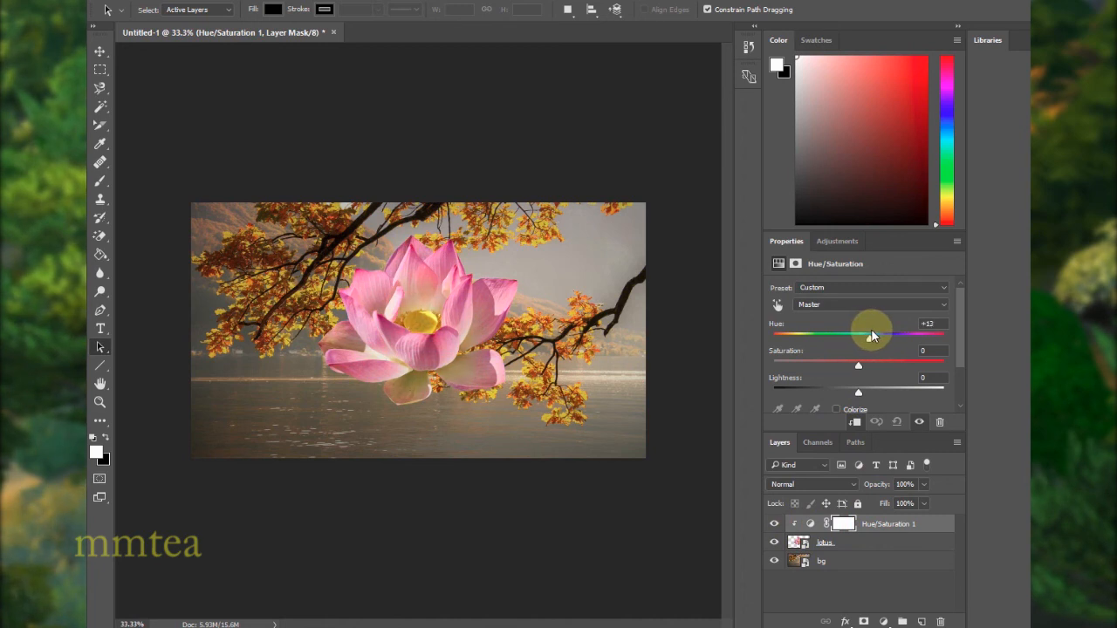
drag(870, 334, 867, 334)
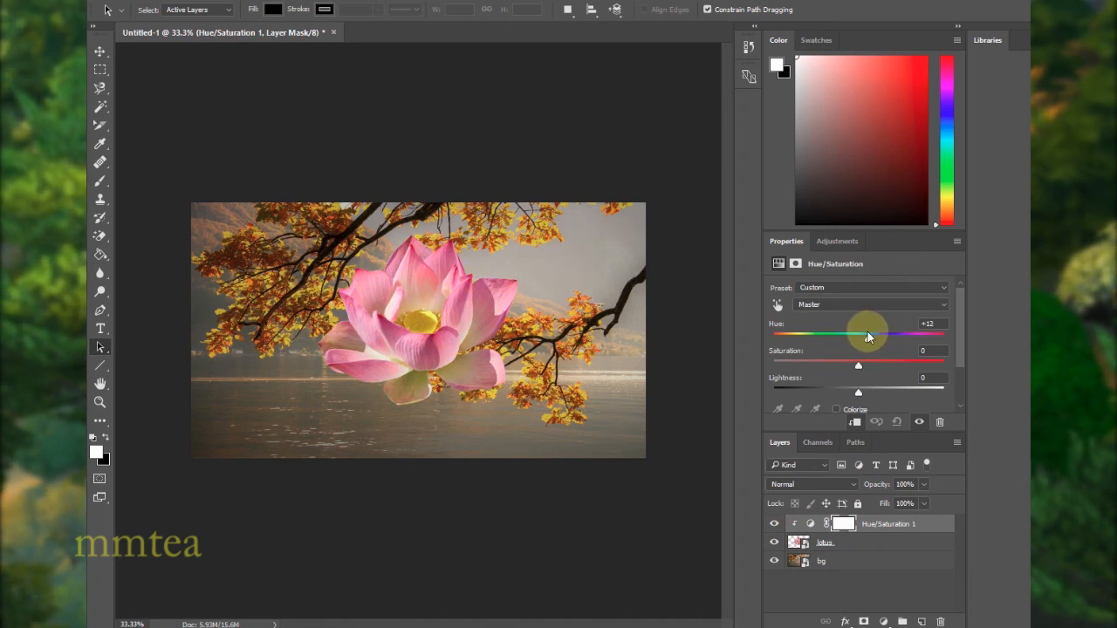
drag(867, 334, 860, 334)
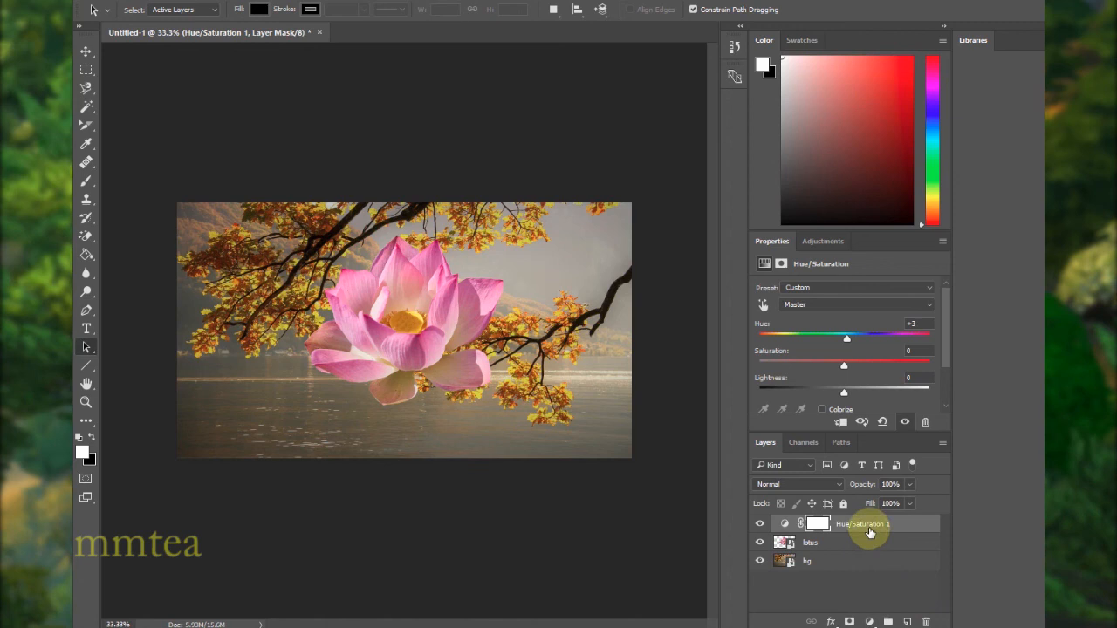
mouse_move(870, 525)
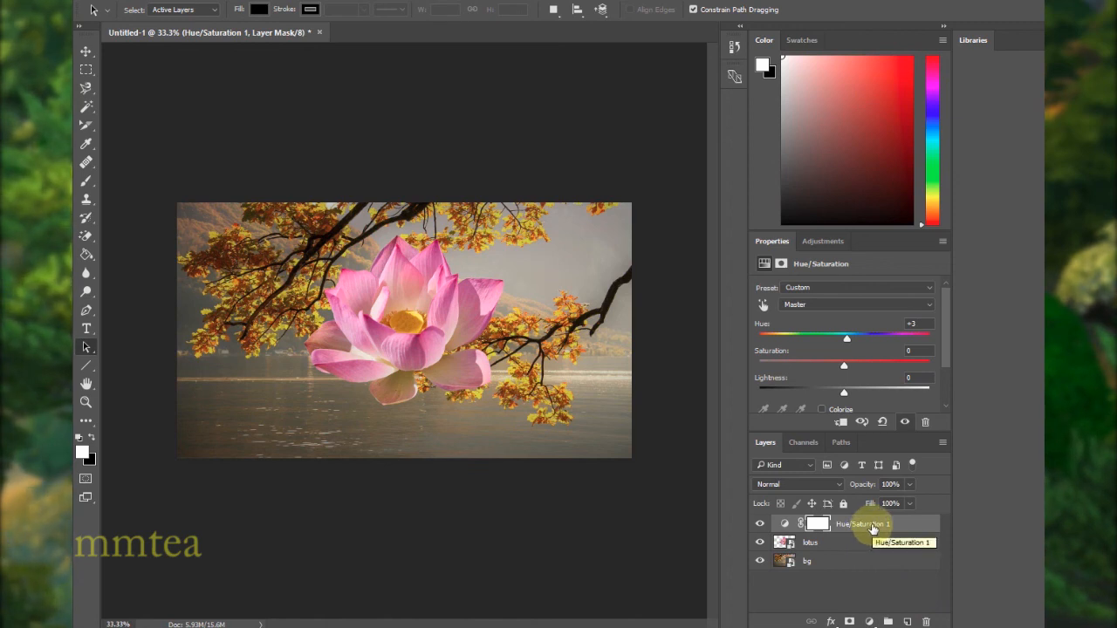
Step: Clip Hue/Saturation 1 to the lotus layer with Create Clipping Mask, keeping hue at +3
right_click(864, 524)
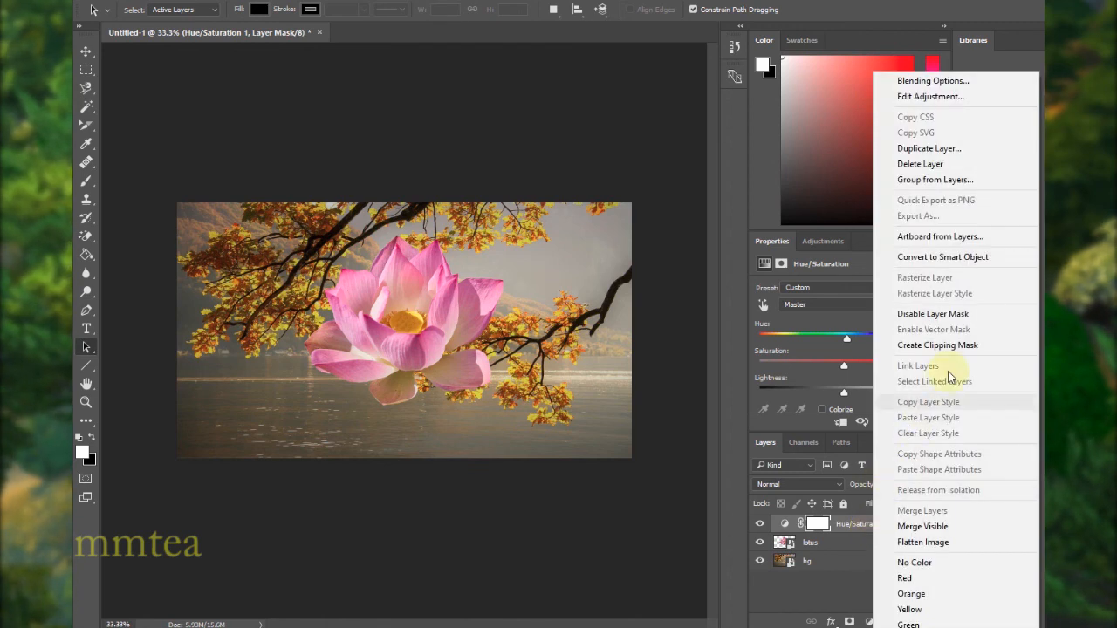
mouse_move(938, 359)
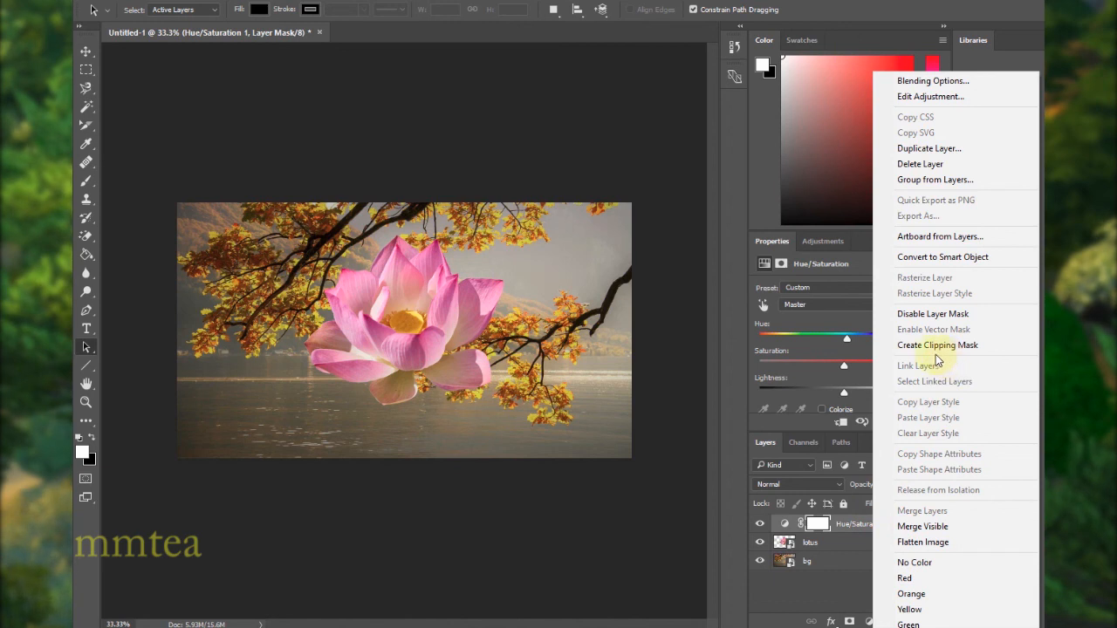
mouse_move(937, 345)
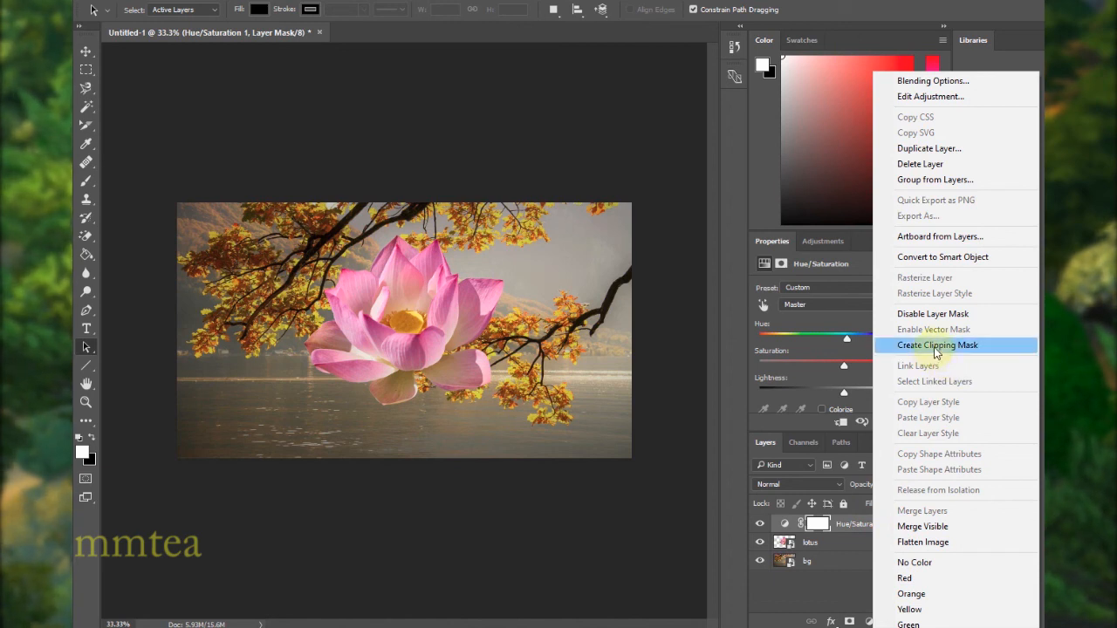
click(938, 345)
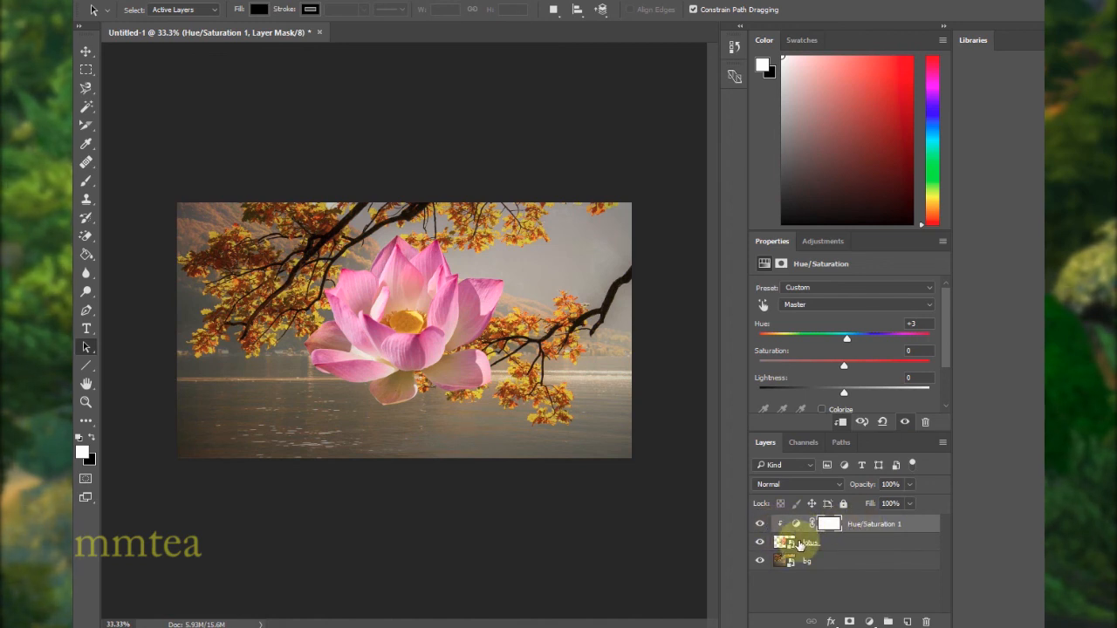
Step: Try lotus-only hue shifts of +12 and −13, then return the hue to 0
drag(845, 339, 854, 339)
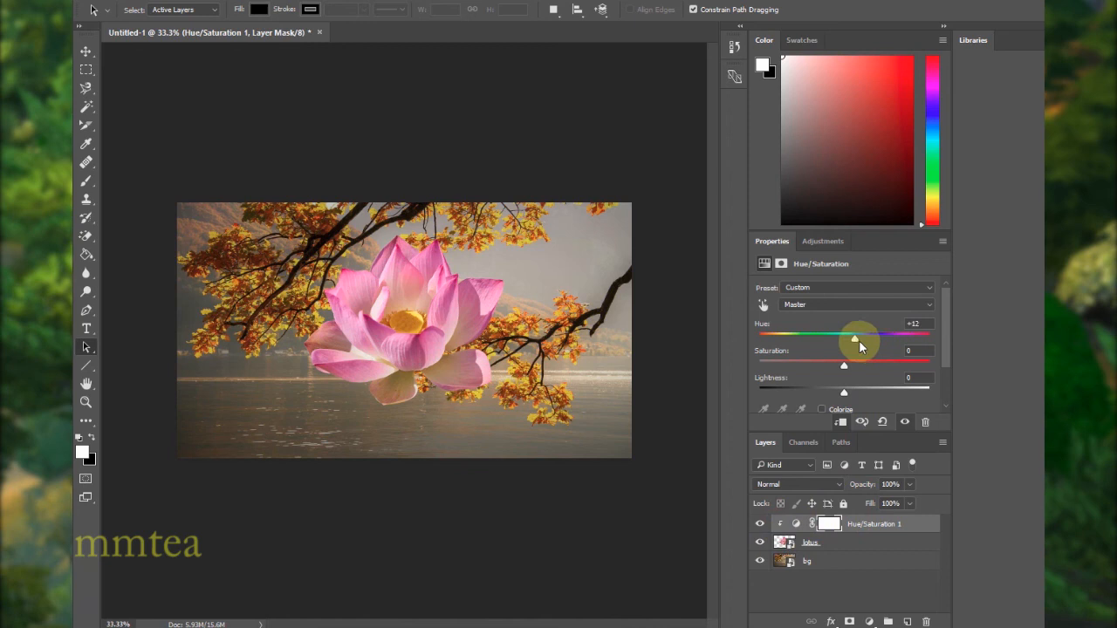
drag(854, 339, 832, 338)
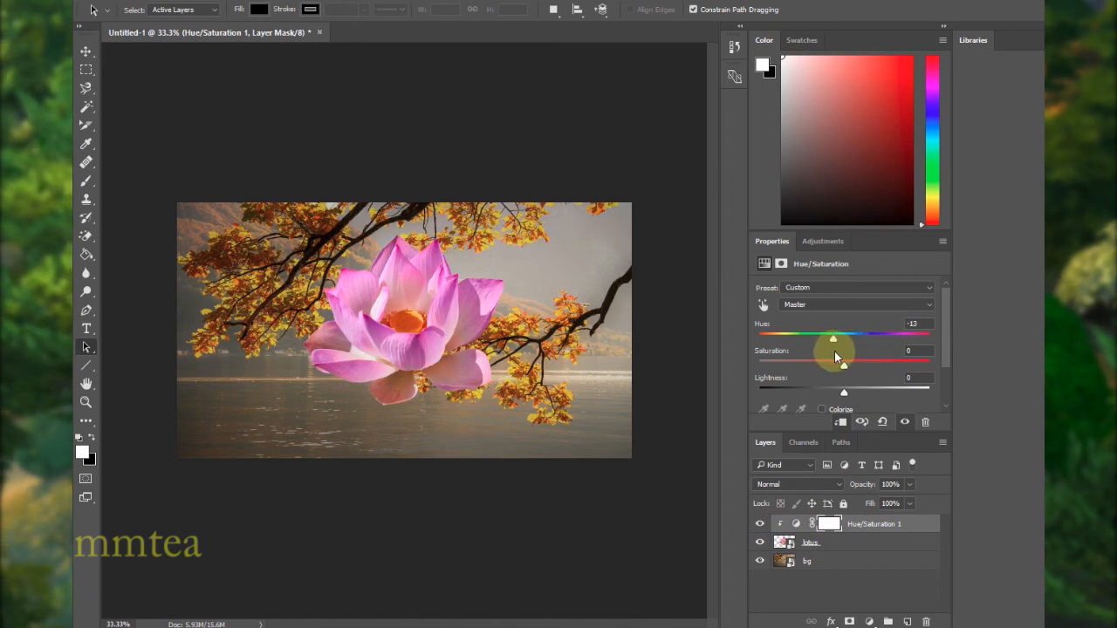
drag(833, 339, 843, 339)
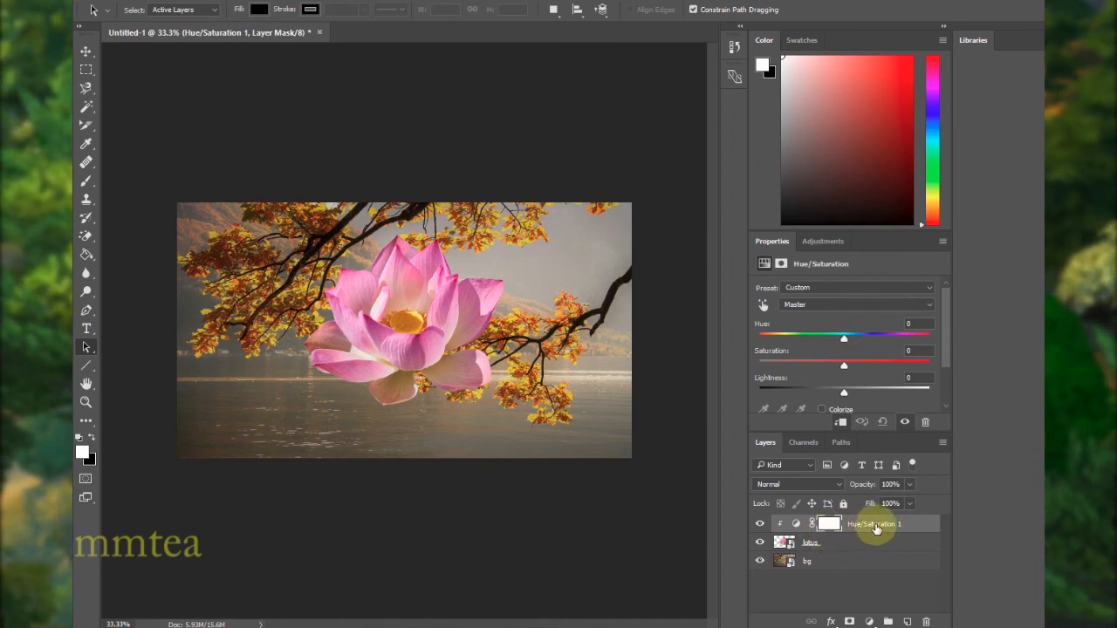
Step: Release the clipping mask, tint the whole scene at hue +15, then ease it back to +1
right_click(875, 524)
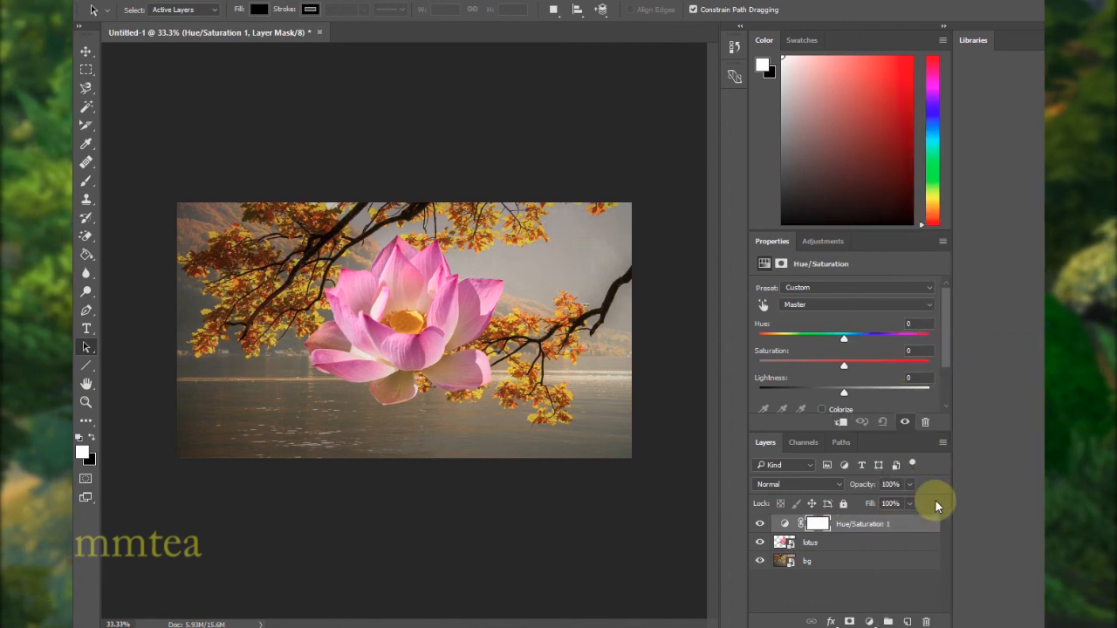
drag(844, 339, 859, 339)
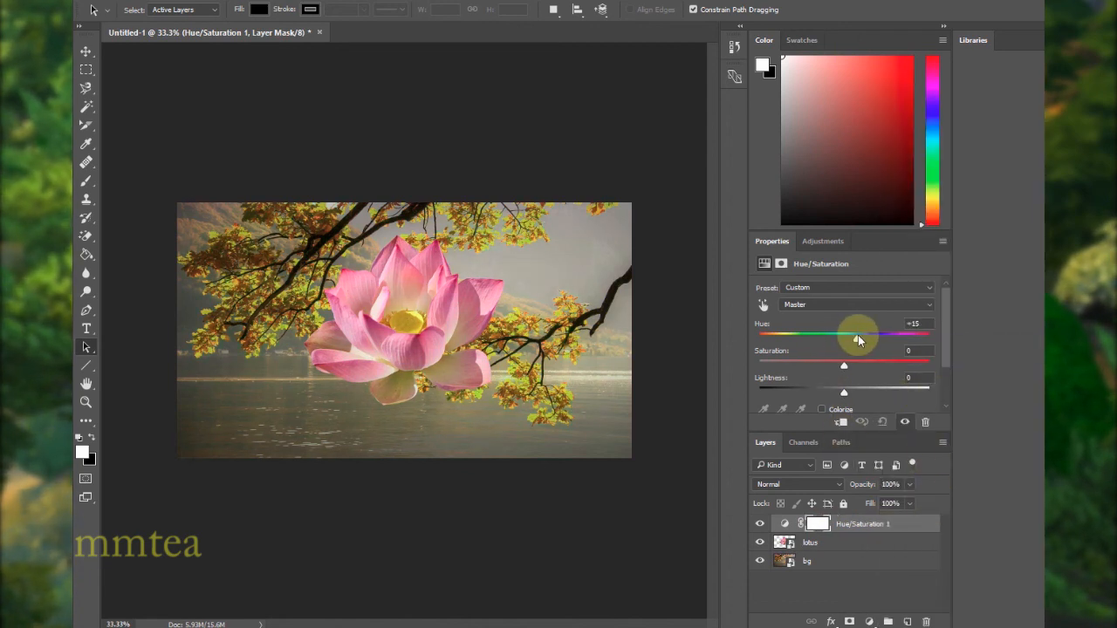
drag(859, 336, 844, 336)
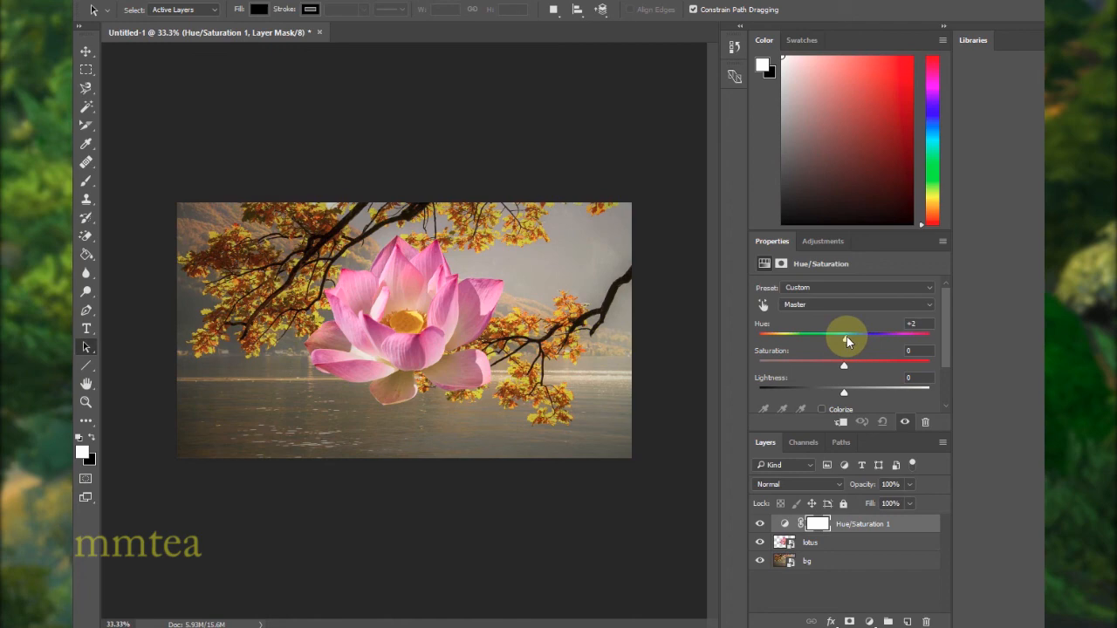
drag(849, 339, 844, 339)
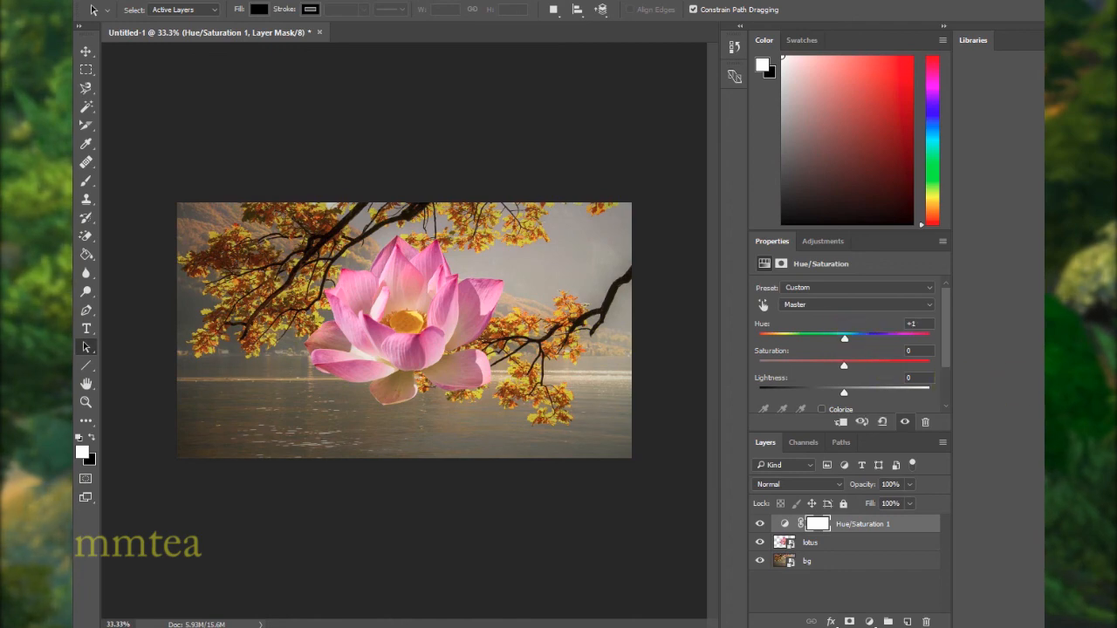